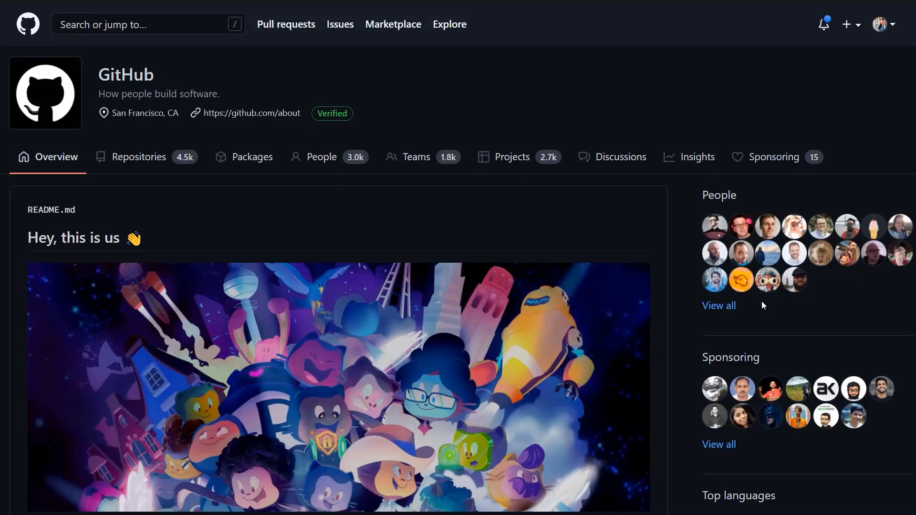
# Start a new organization repository named .github, set its description and options, and create it.
pyautogui.scroll(-3)
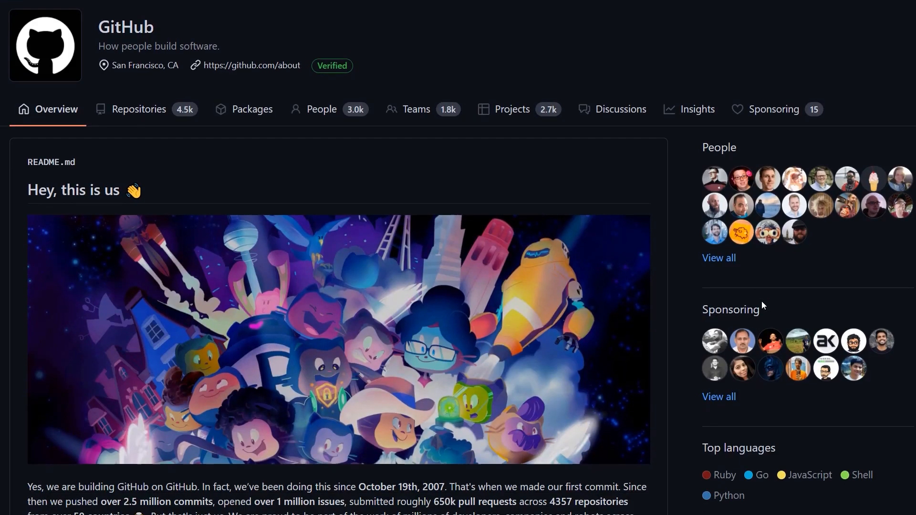
pyautogui.scroll(-3)
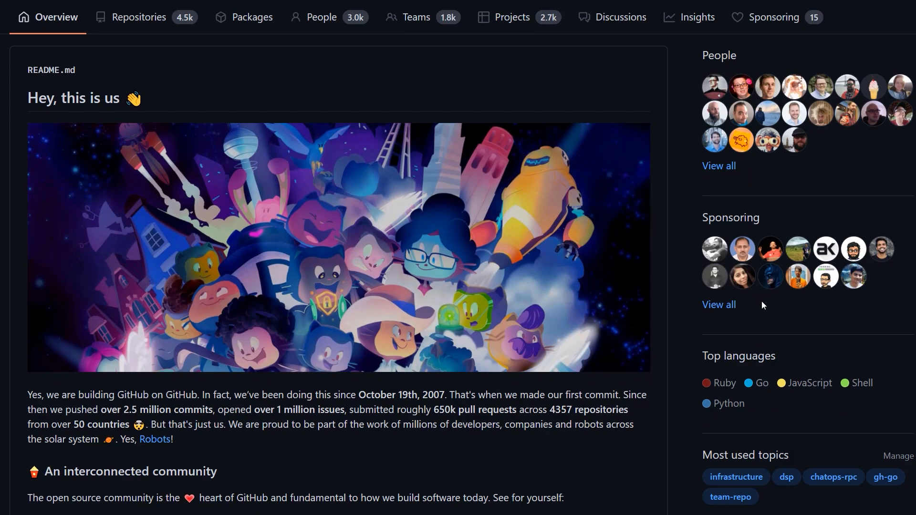
pyautogui.scroll(-3)
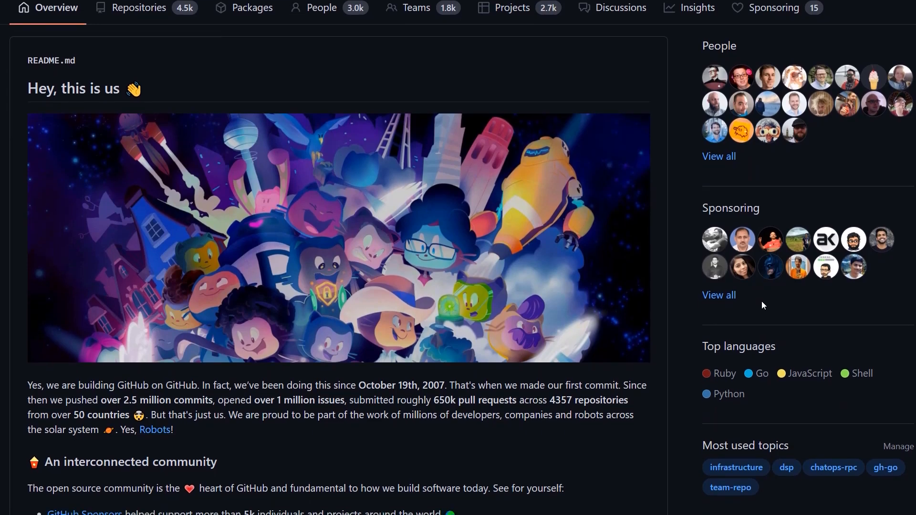
pyautogui.scroll(-3)
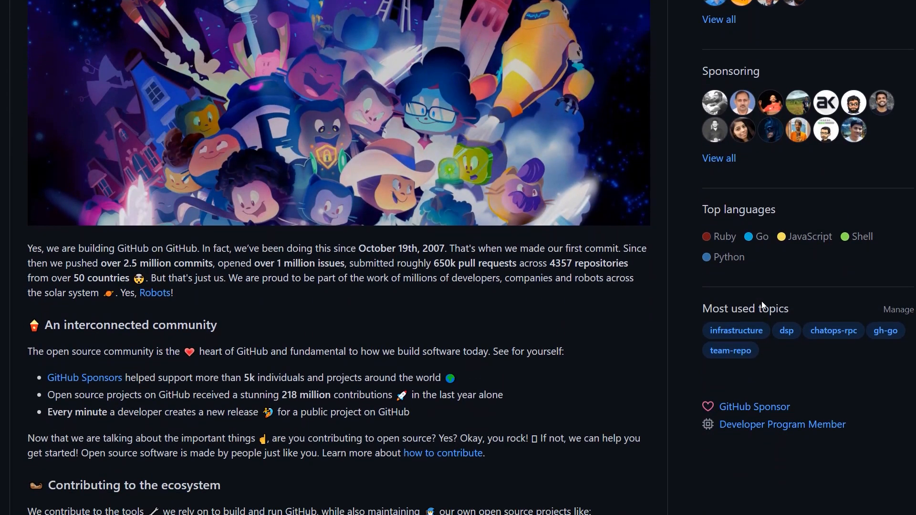
pyautogui.scroll(-3)
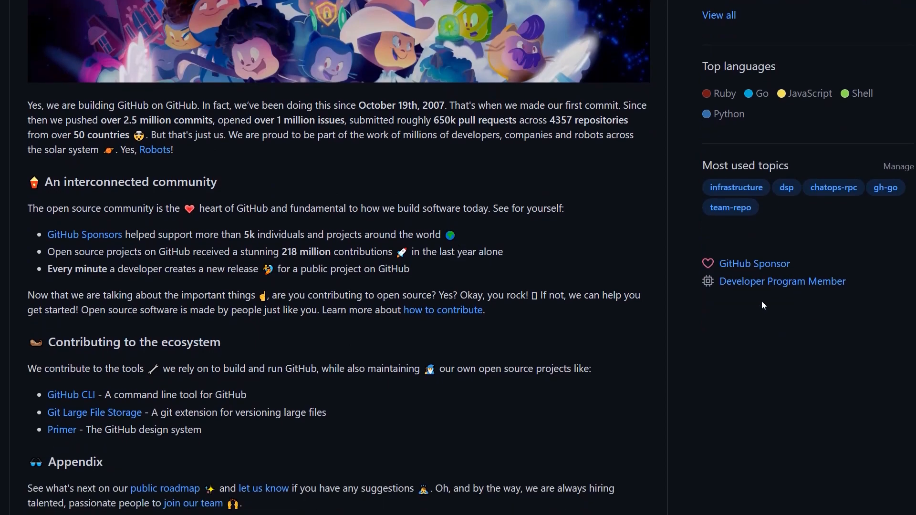
pyautogui.scroll(-3)
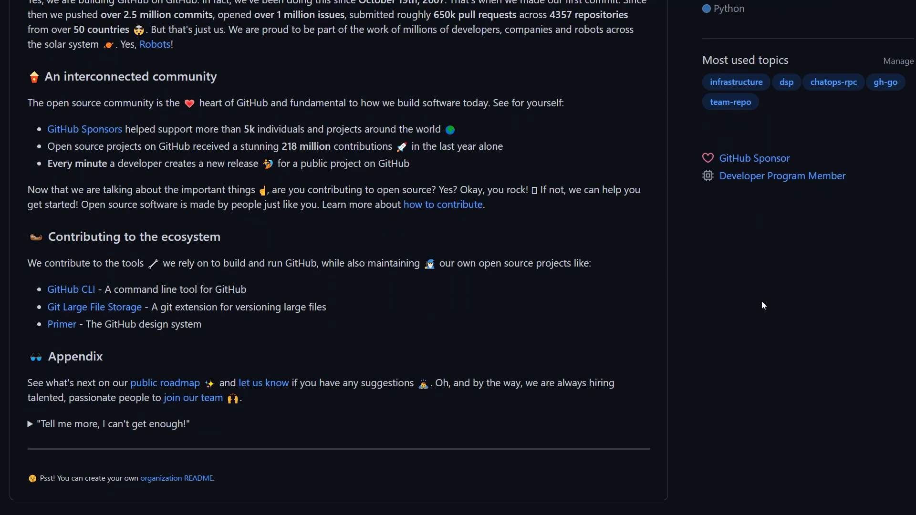
pyautogui.scroll(-3)
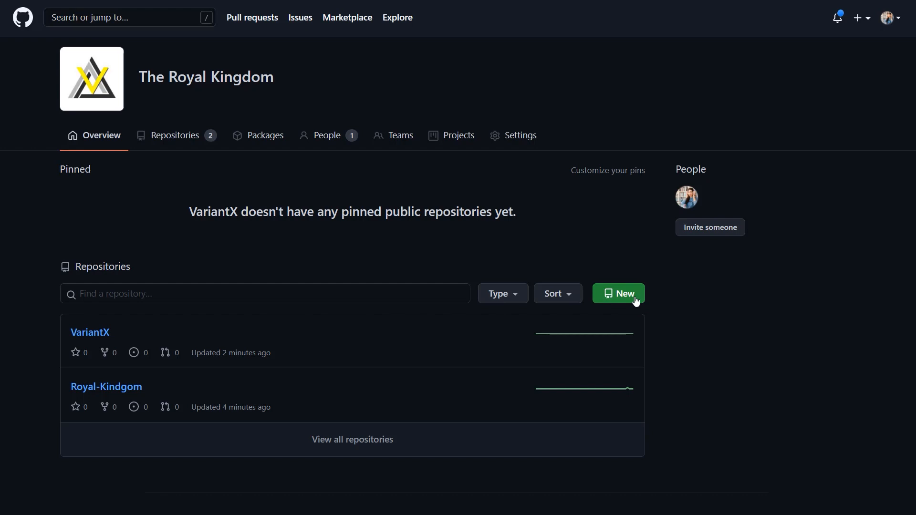
pyautogui.click(618, 294)
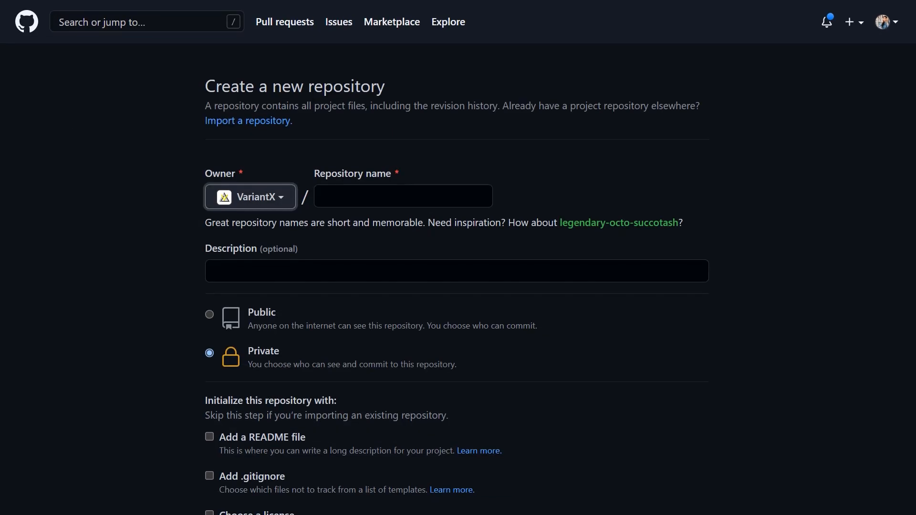
pyautogui.write('.github')
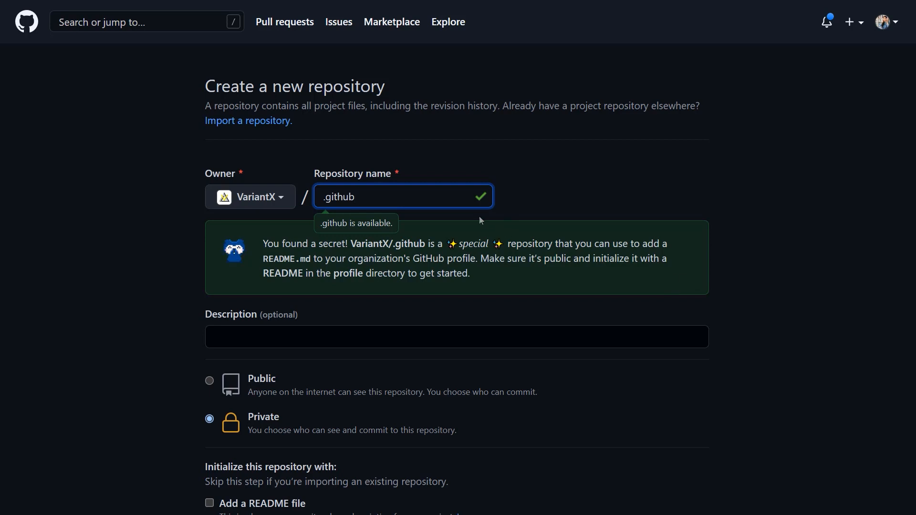
pyautogui.click(437, 341)
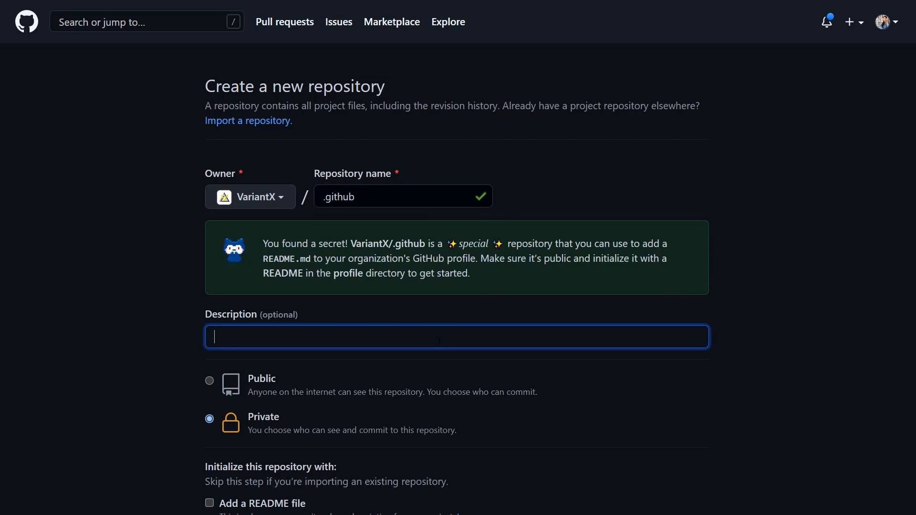
pyautogui.click(210, 381)
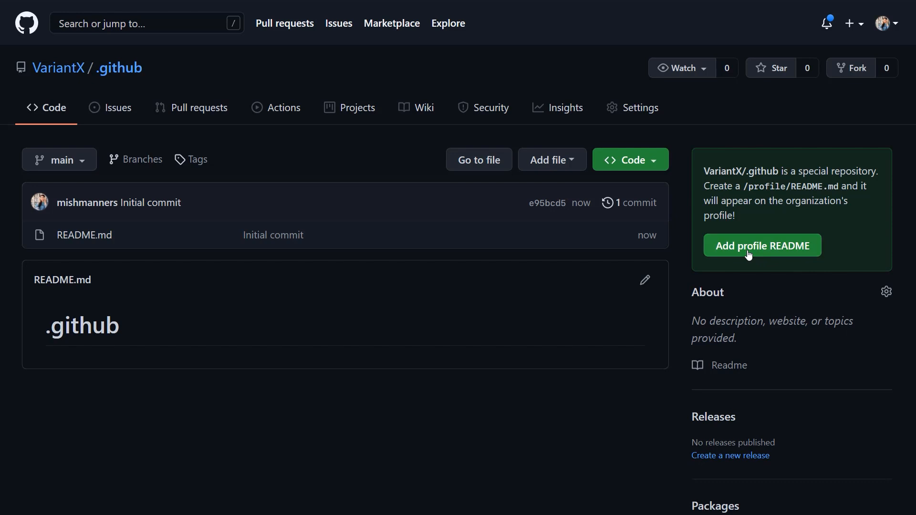
# Write the profile README with the '# Variant X' heading and bubbly-gamer description text, then commit it.
pyautogui.click(762, 247)
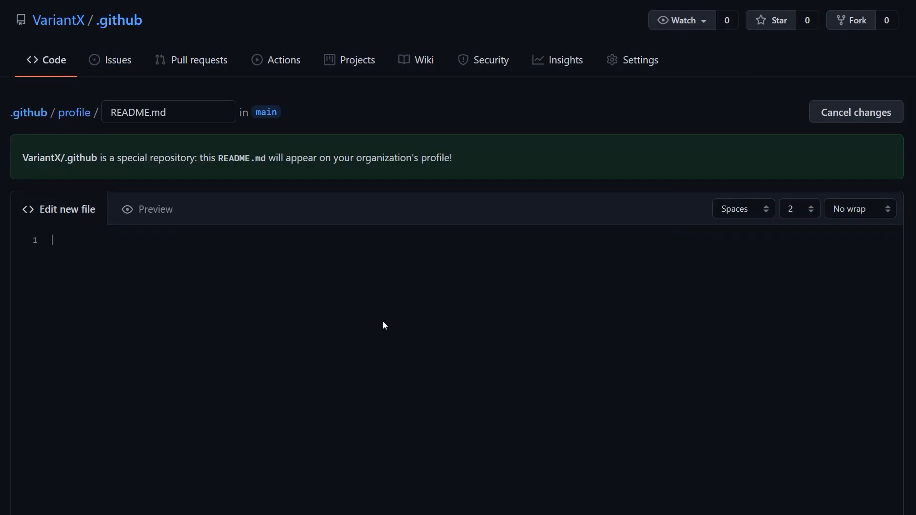
pyautogui.write('# Variant X')
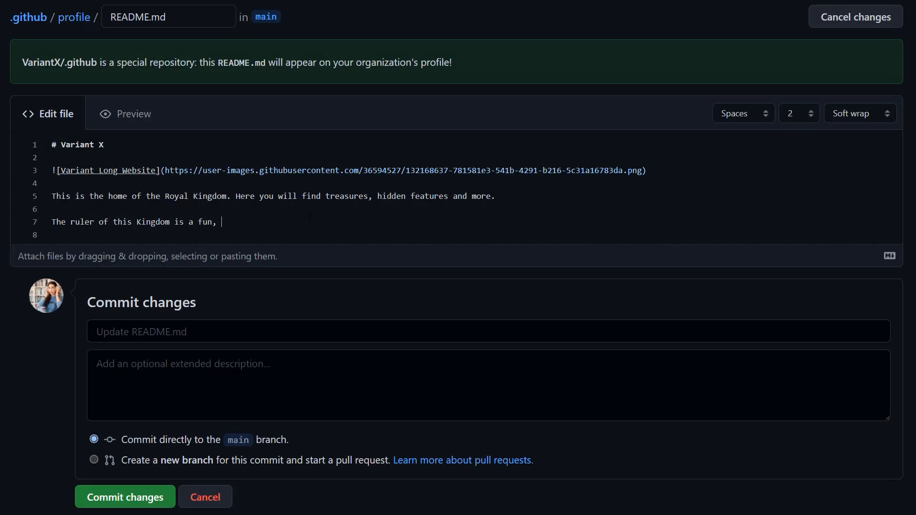
pyautogui.write("creative, and very bubbly gamer. She also likes to learn how to code, you'll often find her teaching others to code too!")
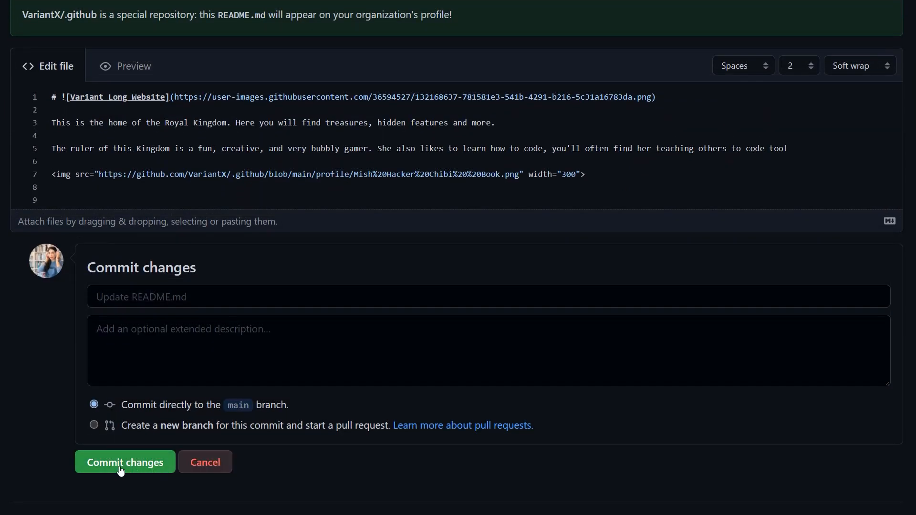
pyautogui.click(125, 462)
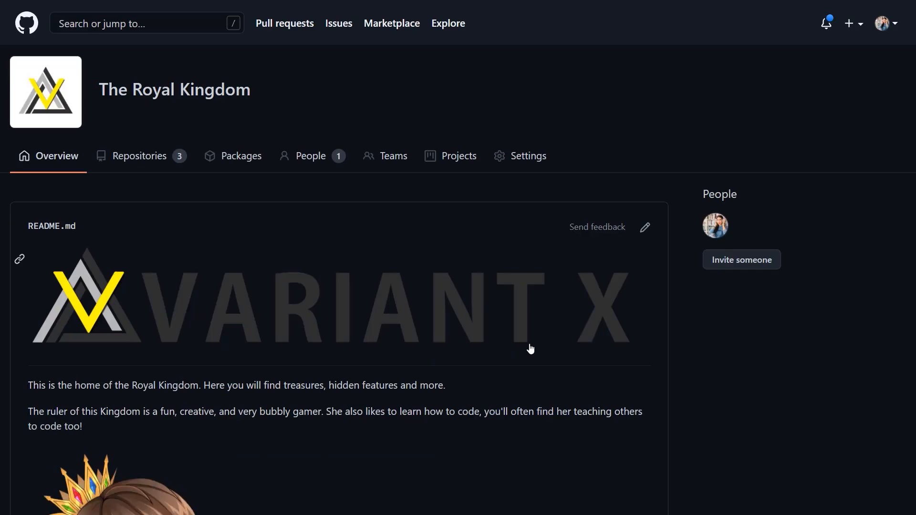